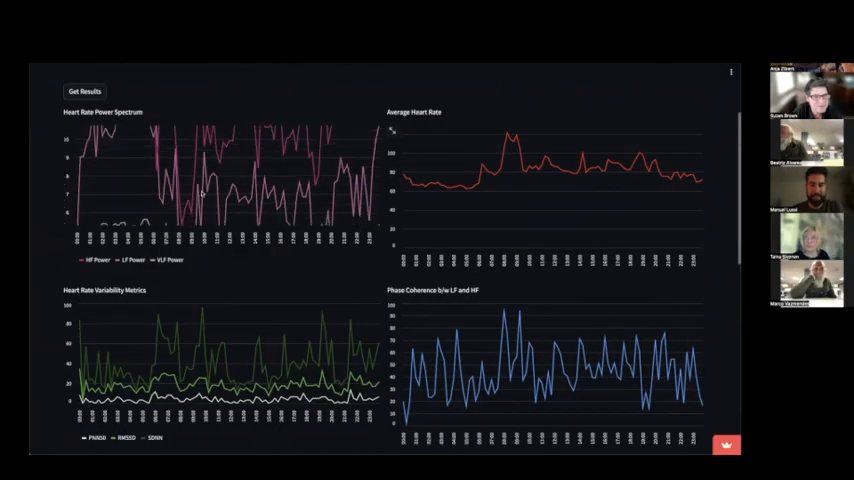
- Choose a day in October 2023 and load Anya's heart rate and coherence charts for it
scroll(up, 3)
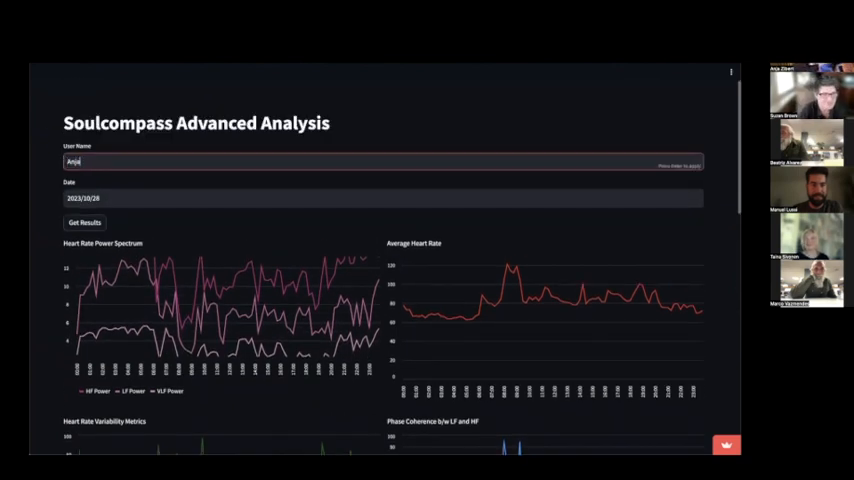
click(384, 196)
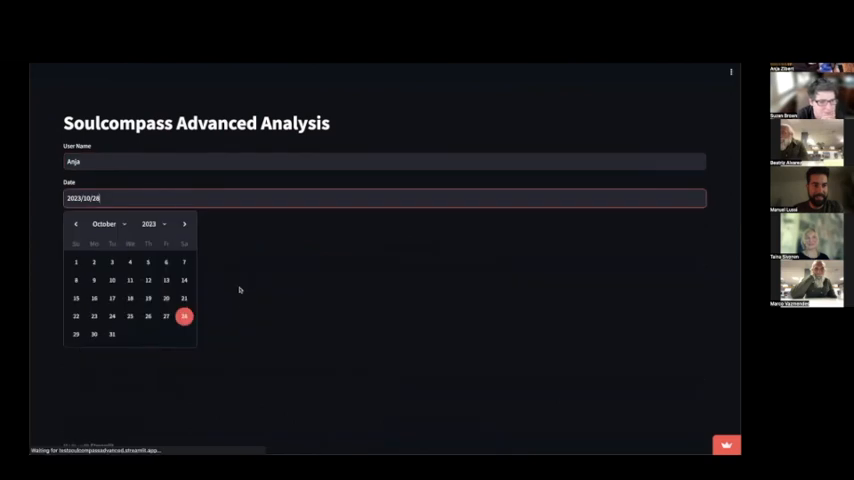
click(184, 316)
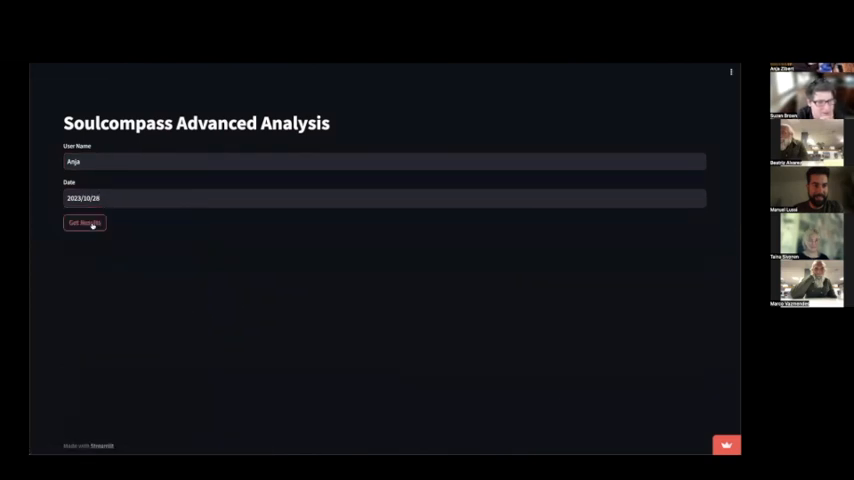
click(84, 222)
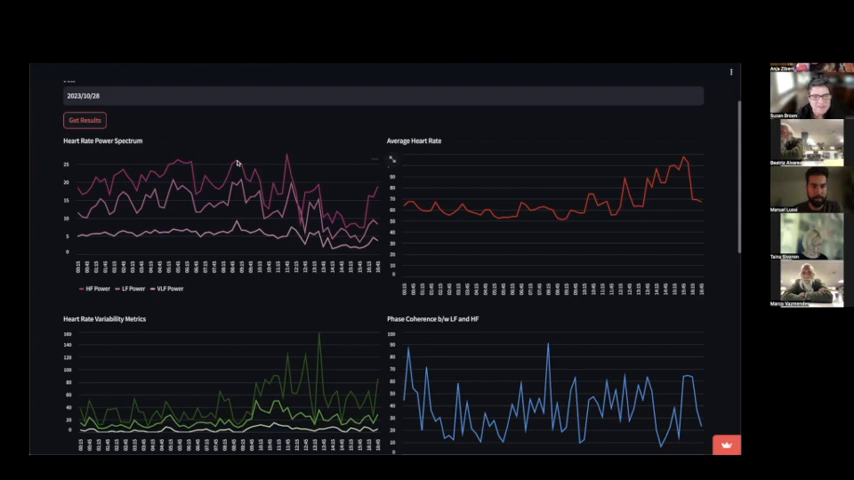
mouse_move(284, 156)
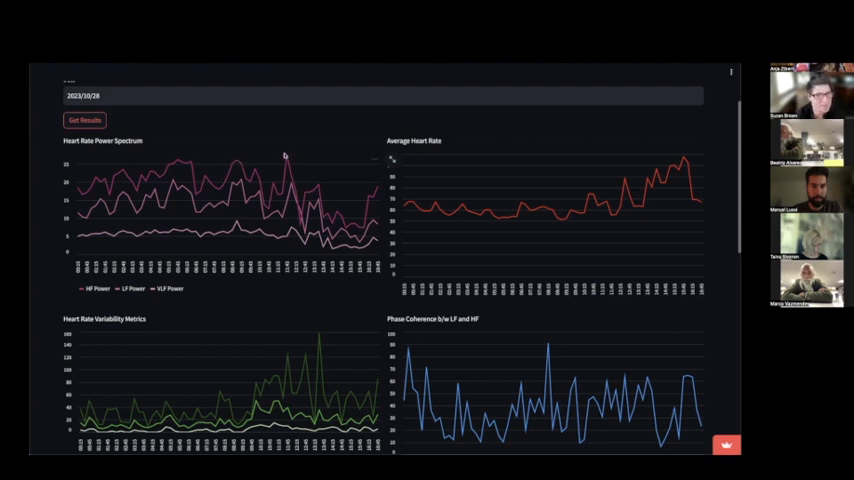
mouse_move(190, 162)
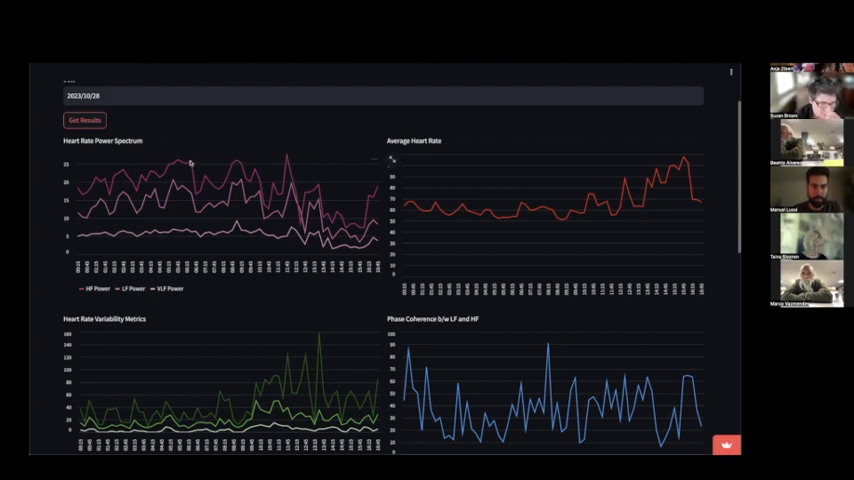
mouse_move(220, 188)
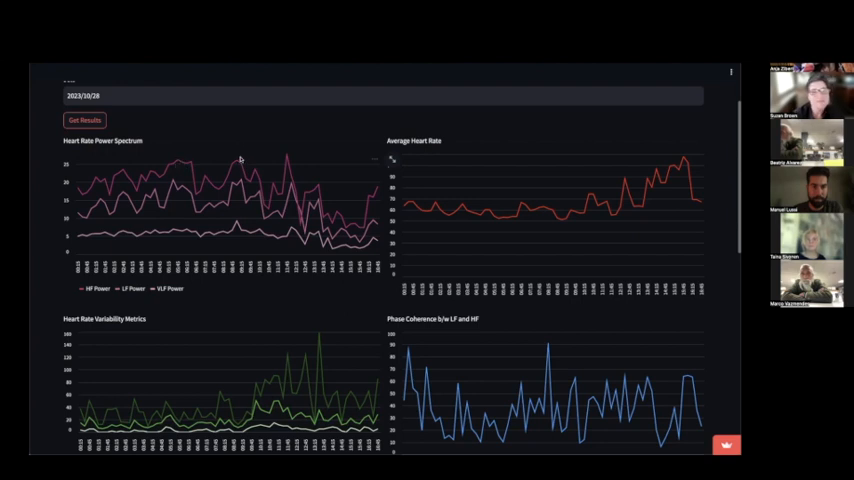
mouse_move(284, 156)
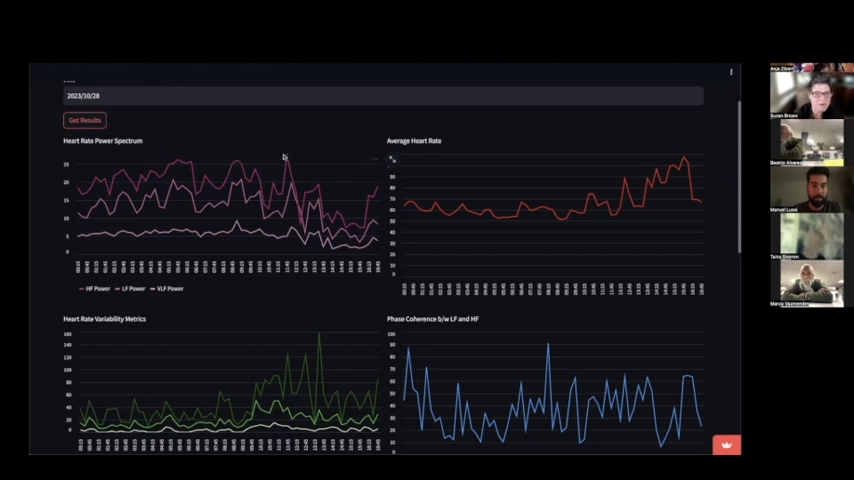
mouse_move(284, 156)
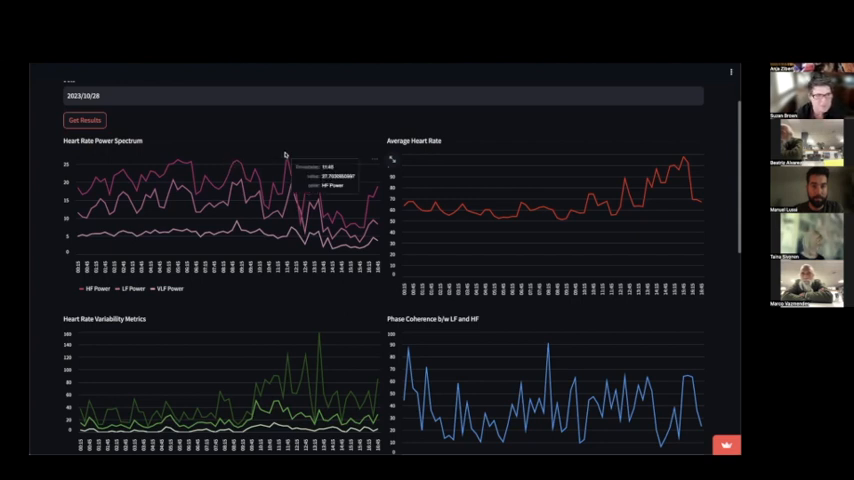
mouse_move(448, 204)
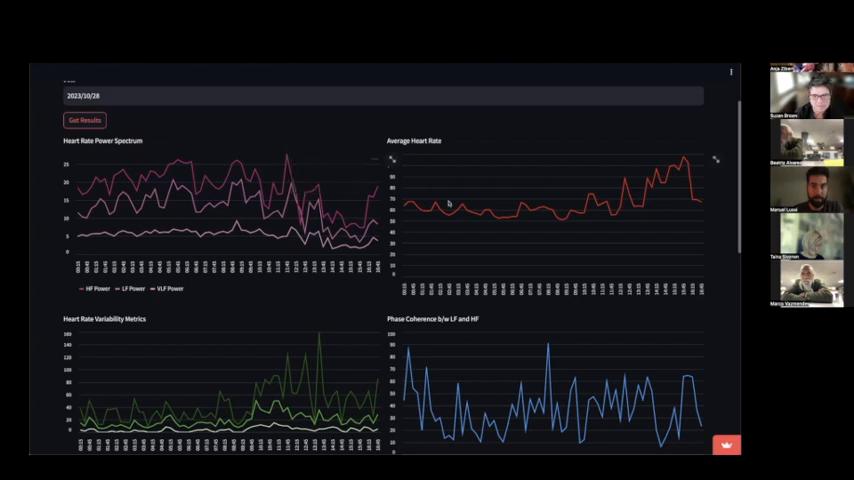
mouse_move(520, 216)
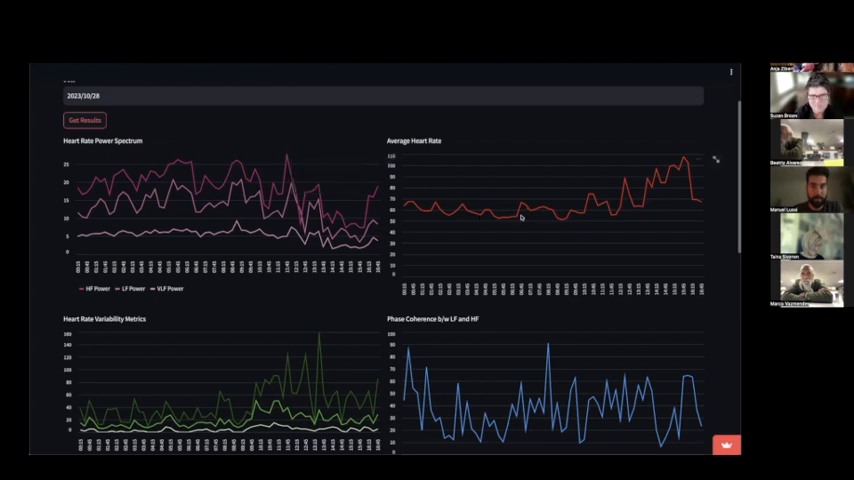
mouse_move(500, 220)
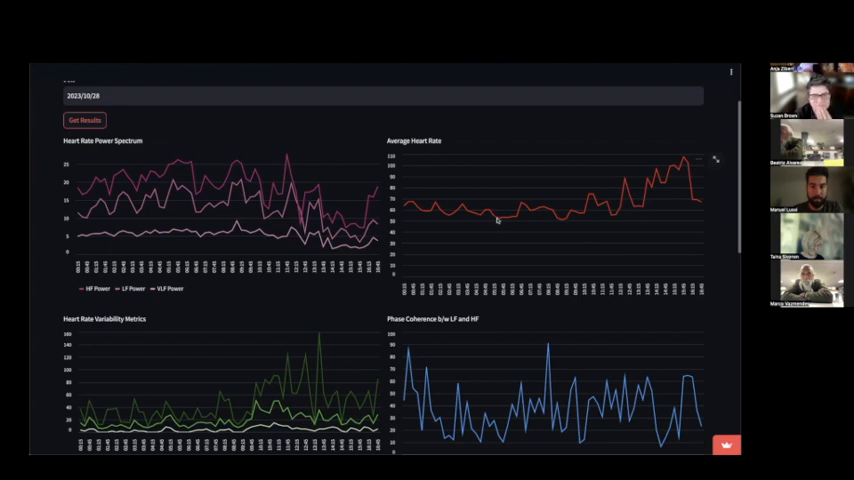
mouse_move(512, 220)
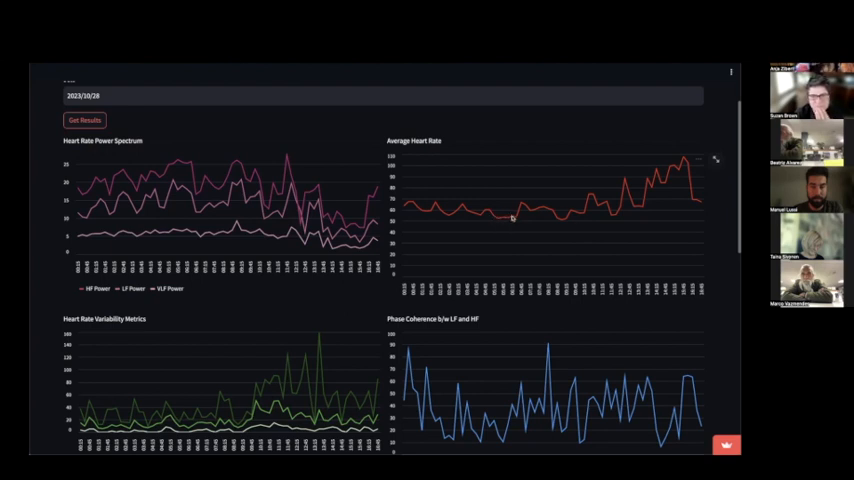
mouse_move(494, 220)
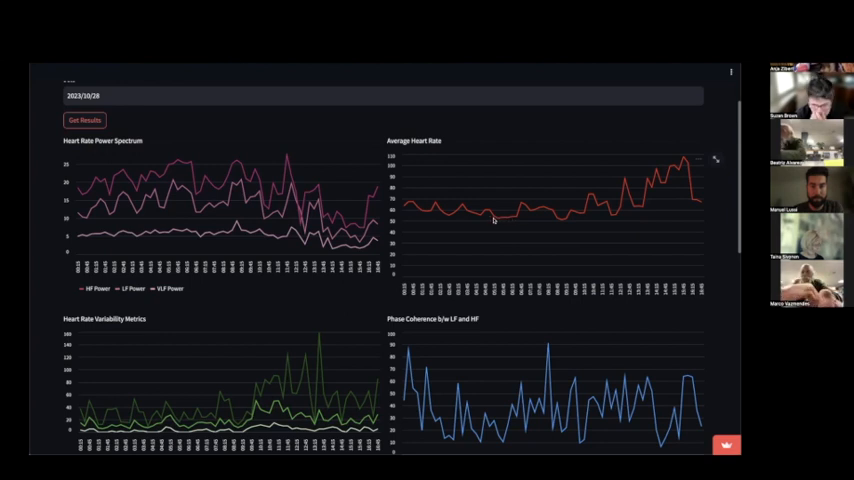
mouse_move(562, 224)
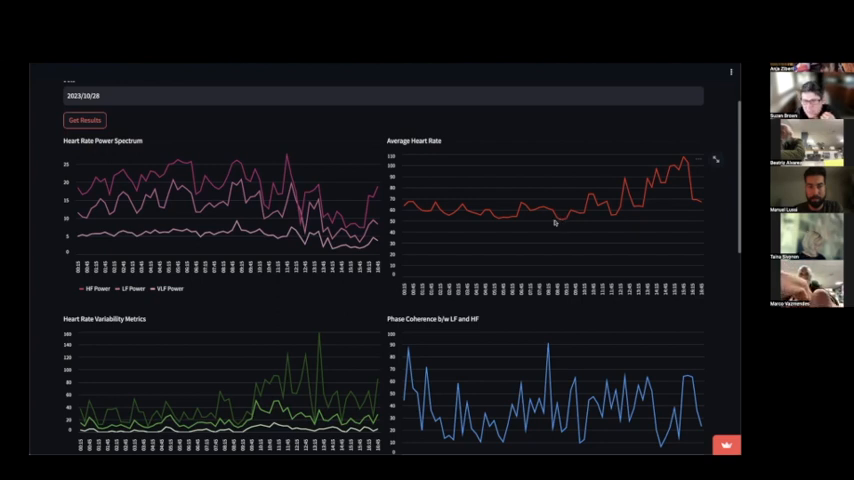
mouse_move(408, 208)
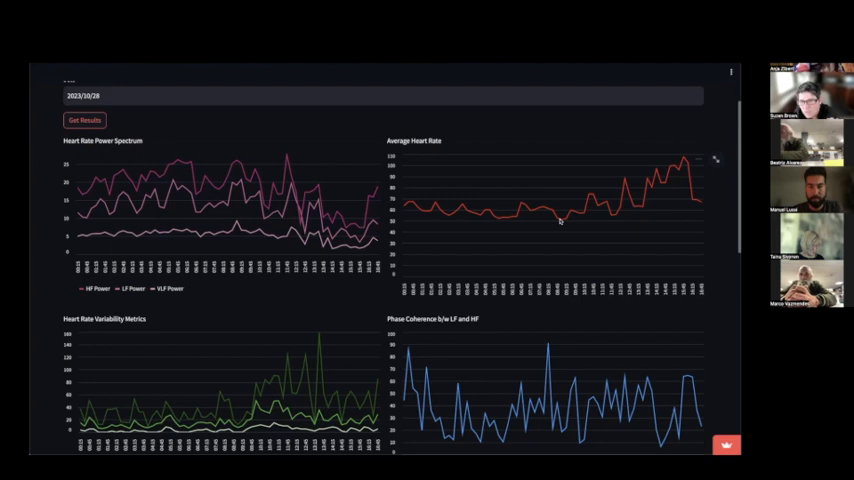
mouse_move(244, 280)
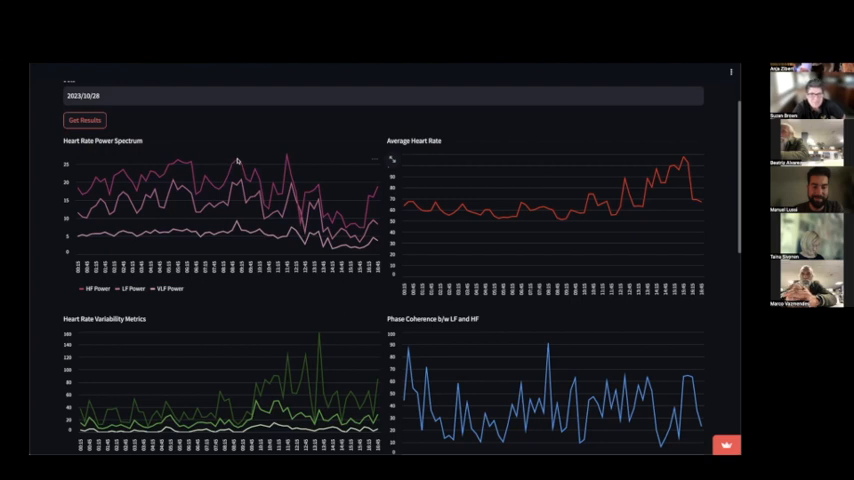
mouse_move(564, 220)
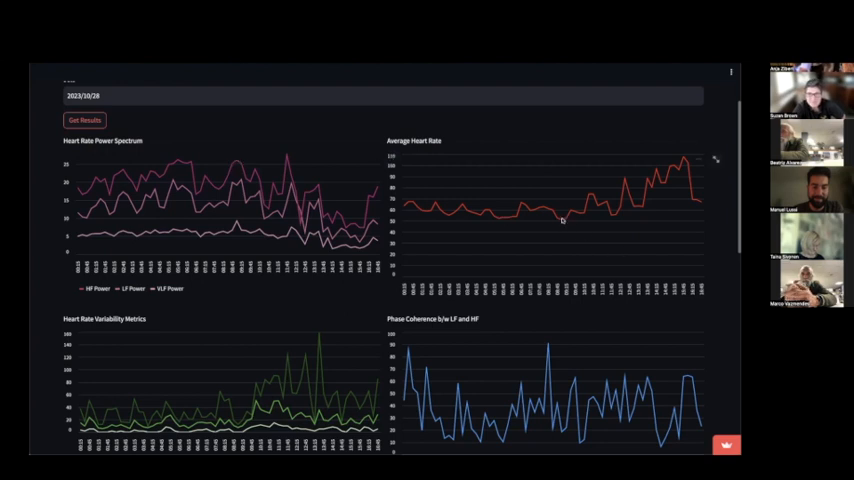
mouse_move(556, 220)
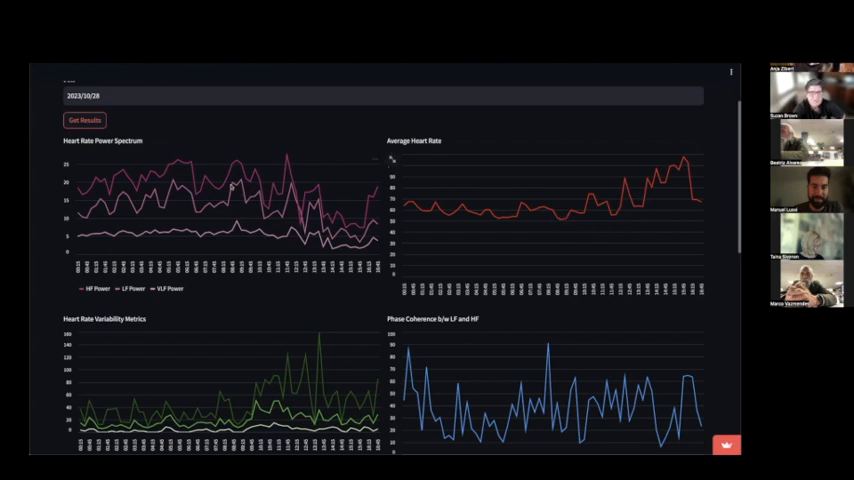
mouse_move(234, 164)
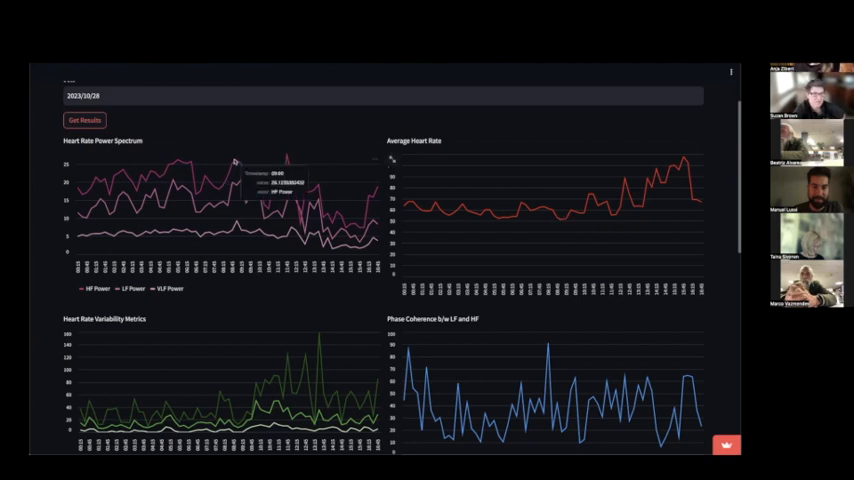
mouse_move(240, 160)
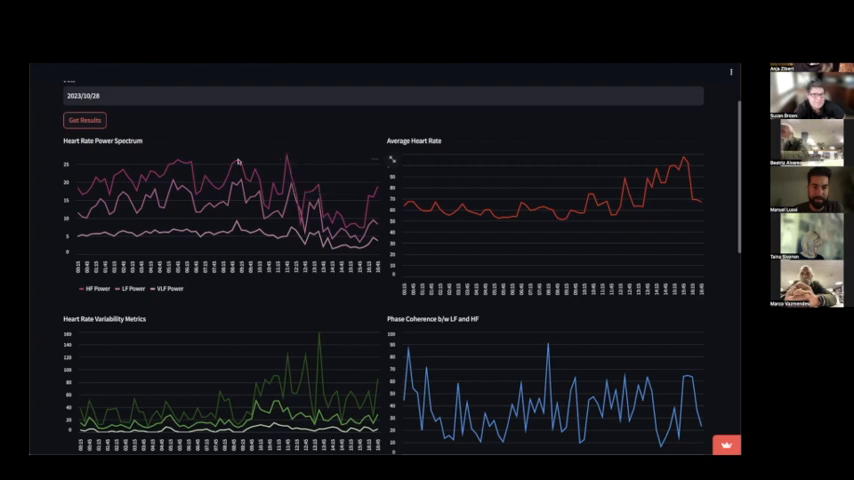
mouse_move(284, 156)
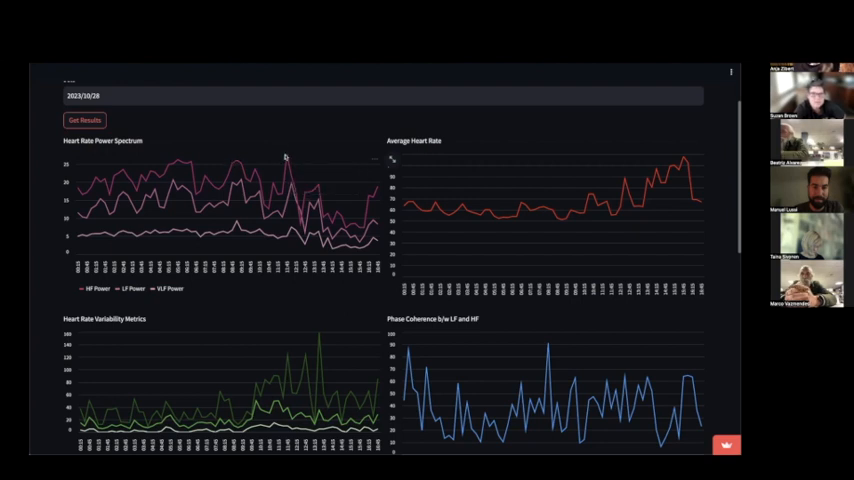
mouse_move(284, 156)
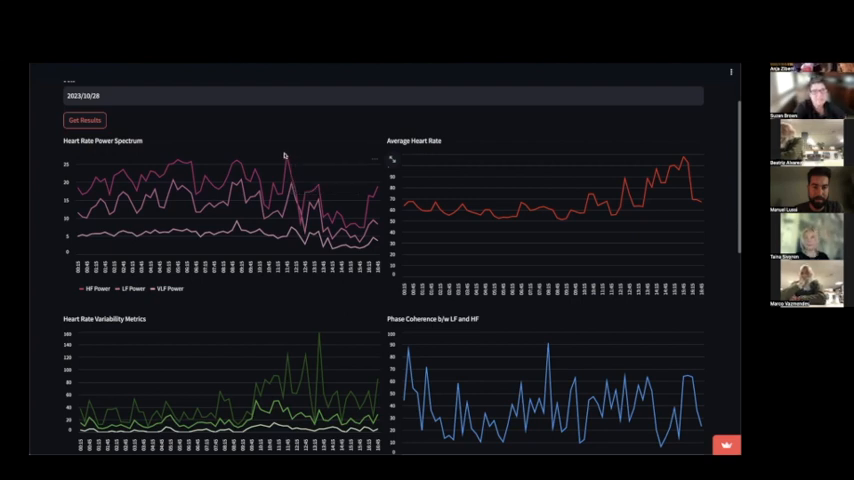
mouse_move(284, 156)
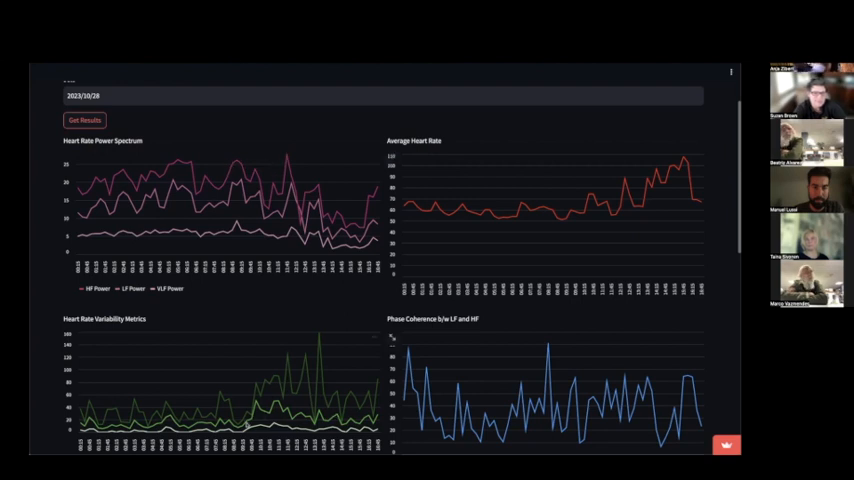
double_click(104, 320)
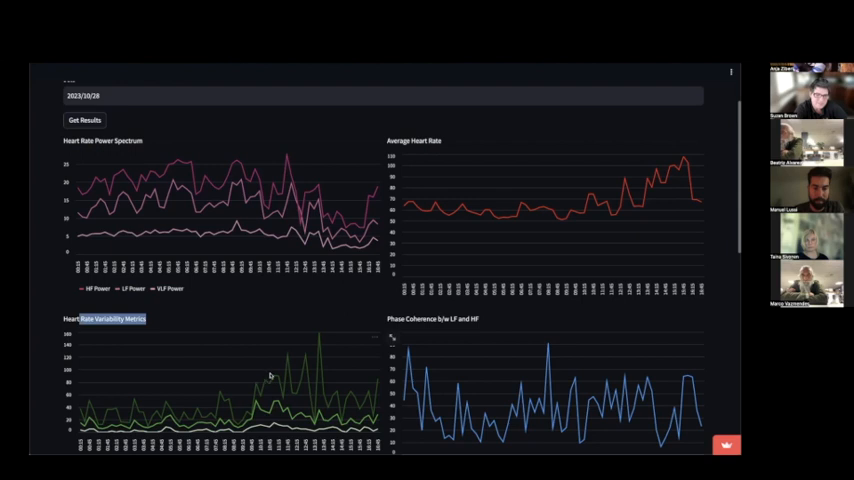
mouse_move(288, 356)
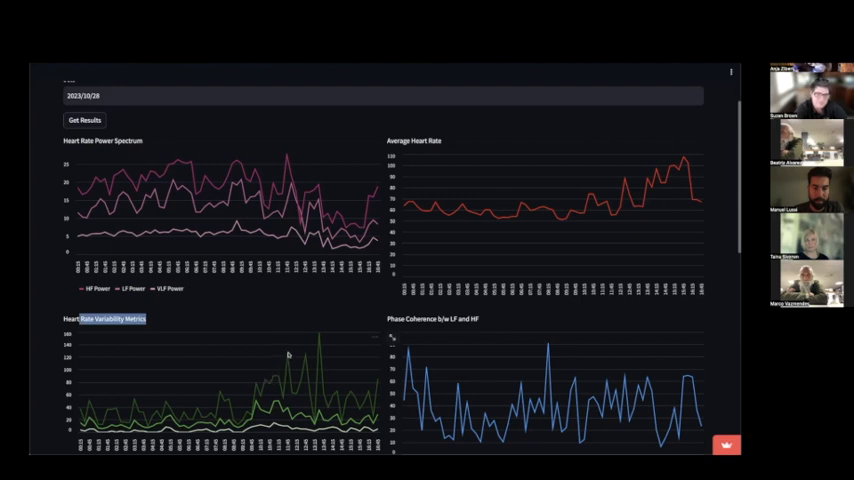
mouse_move(304, 362)
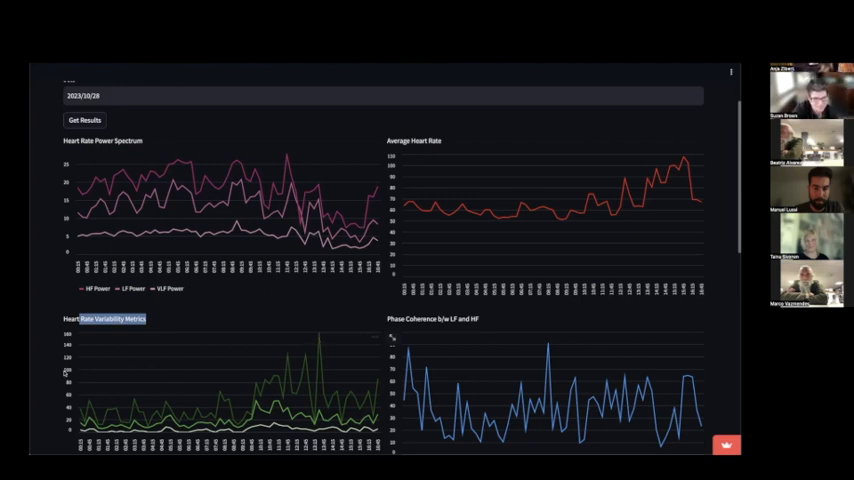
mouse_move(80, 368)
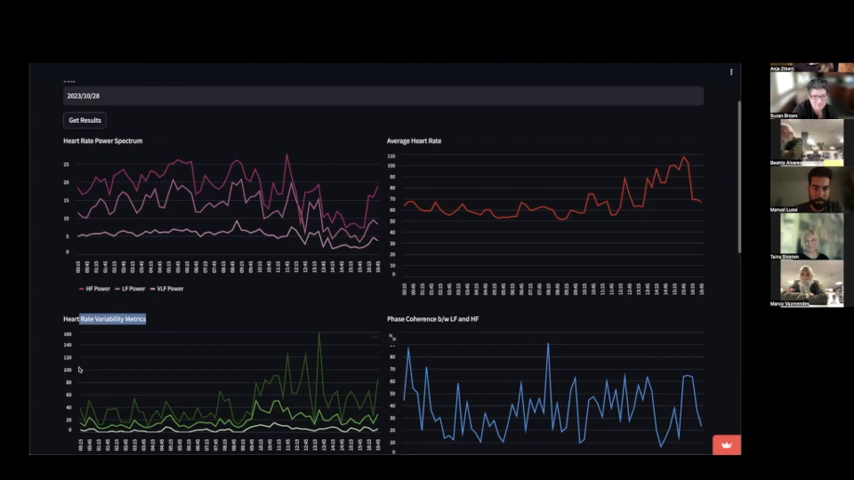
mouse_move(288, 372)
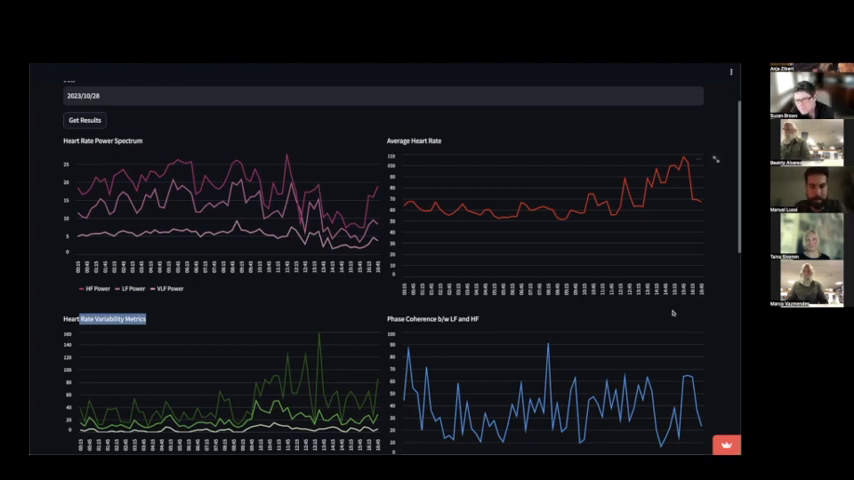
mouse_move(664, 298)
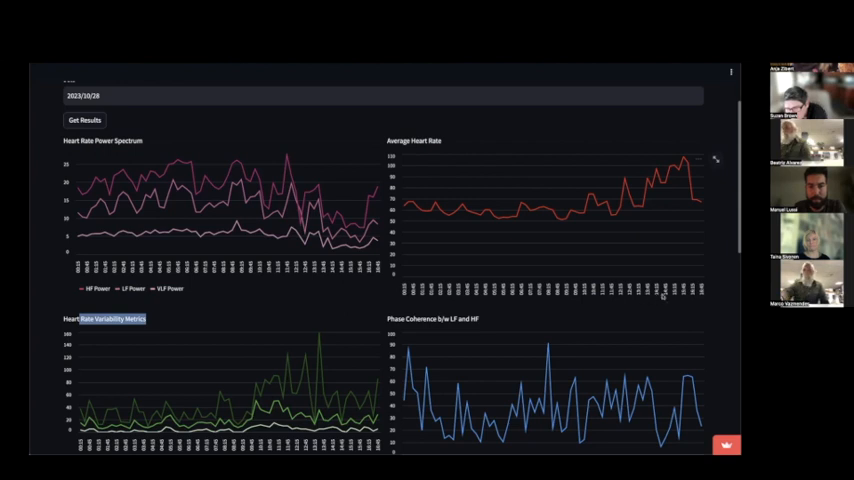
mouse_move(678, 178)
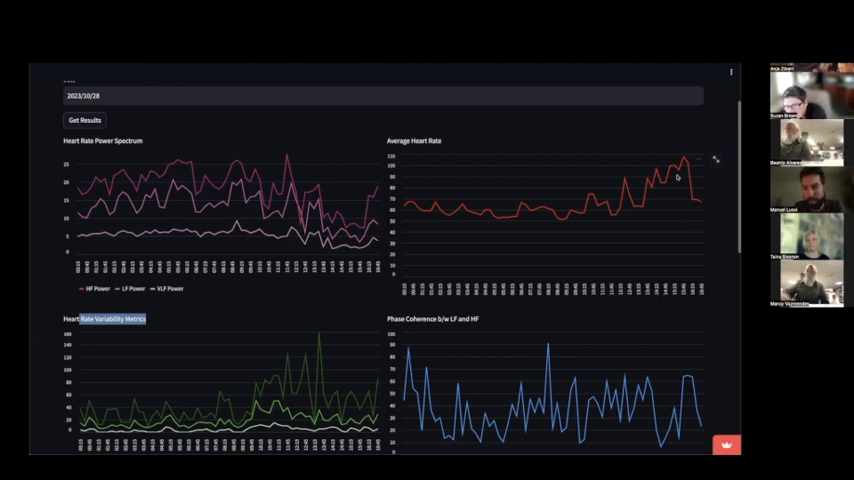
mouse_move(618, 212)
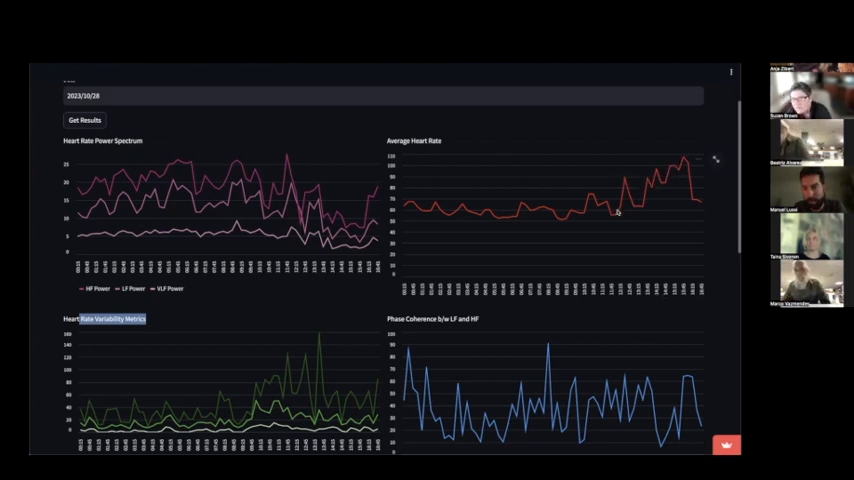
mouse_move(682, 158)
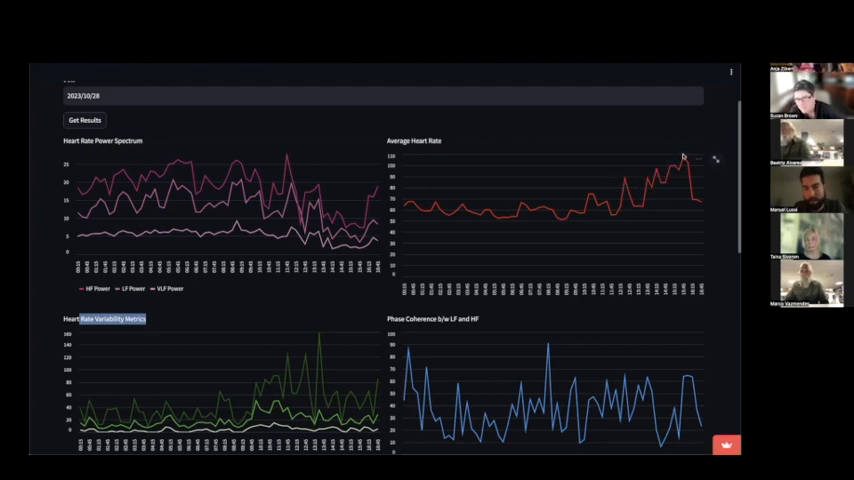
mouse_move(692, 200)
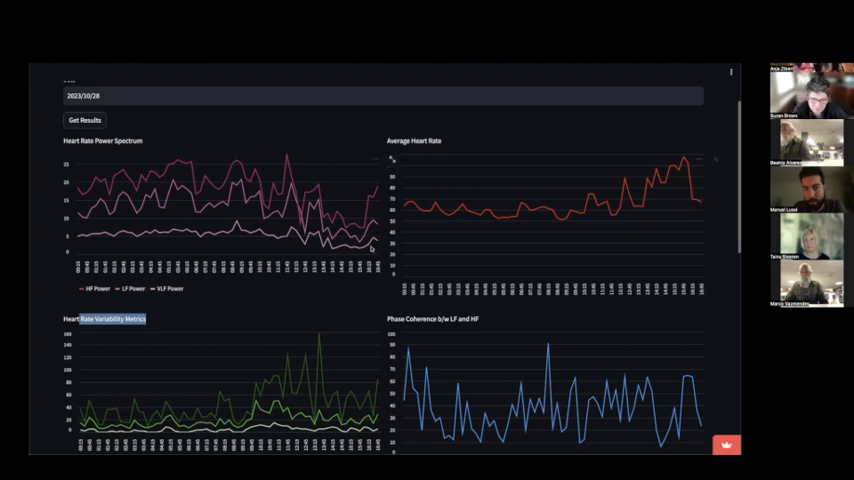
mouse_move(368, 190)
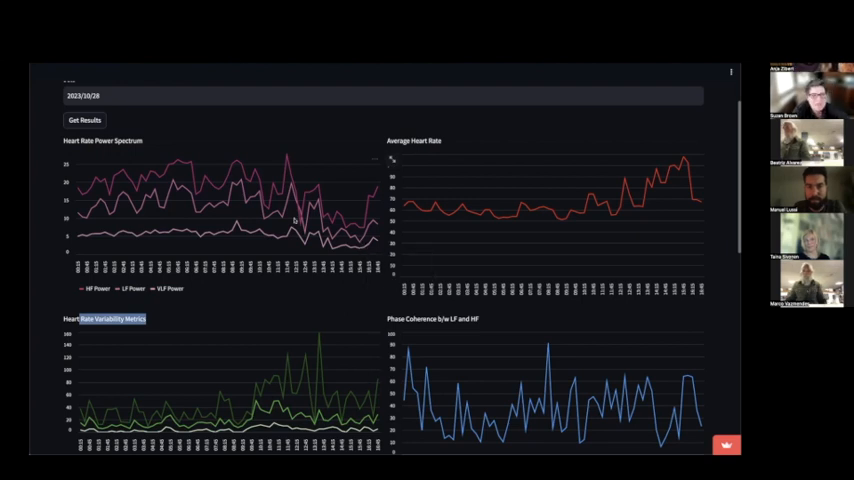
mouse_move(312, 162)
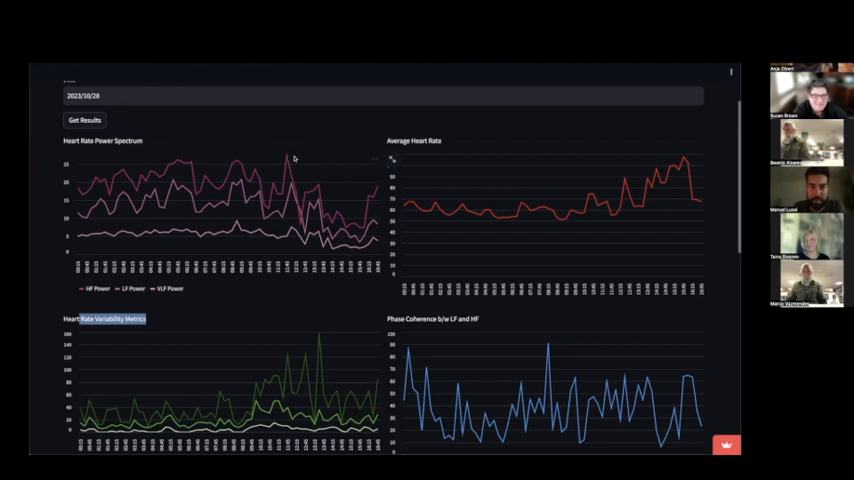
mouse_move(284, 156)
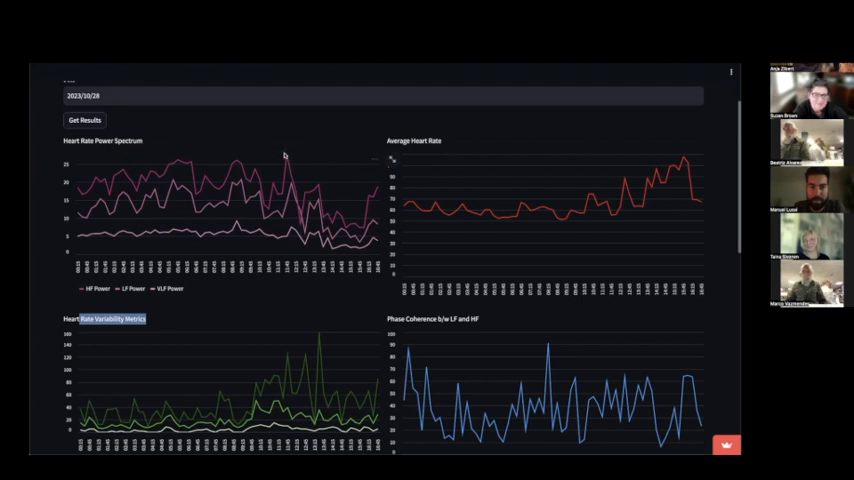
mouse_move(284, 156)
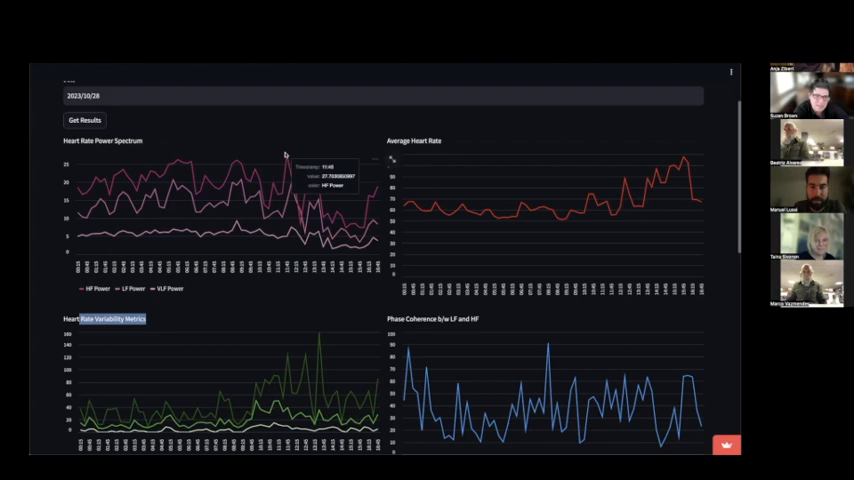
mouse_move(284, 156)
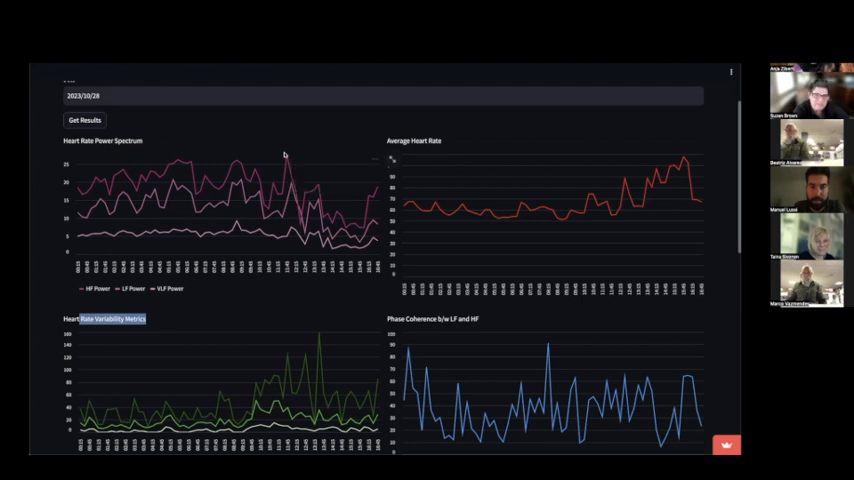
mouse_move(188, 162)
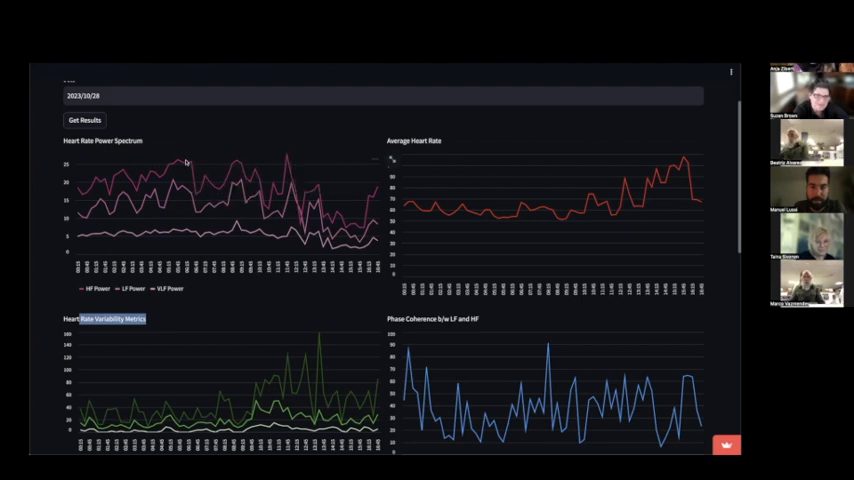
mouse_move(276, 332)
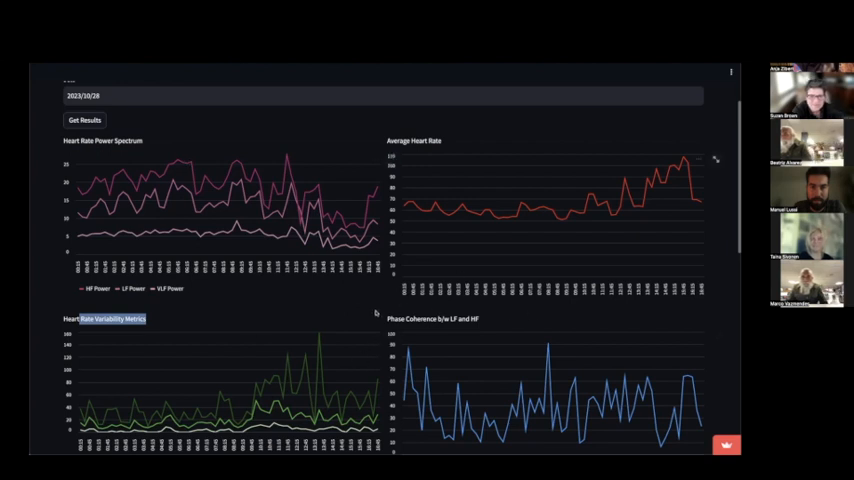
mouse_move(284, 156)
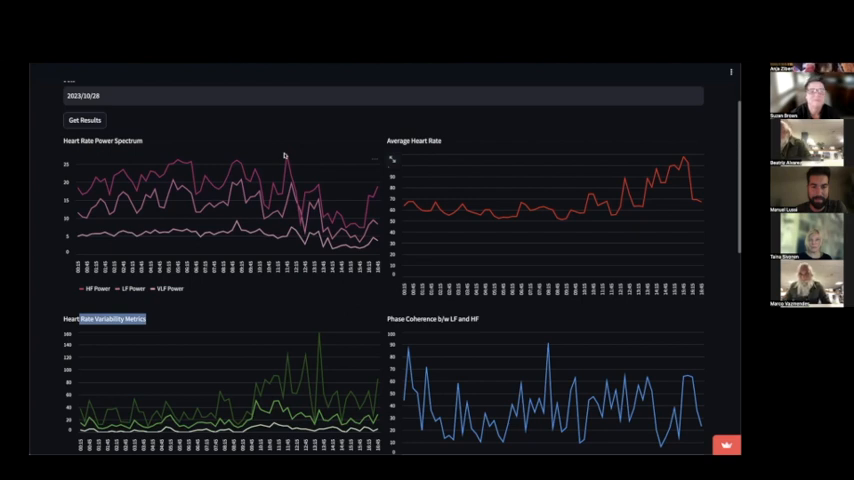
mouse_move(286, 156)
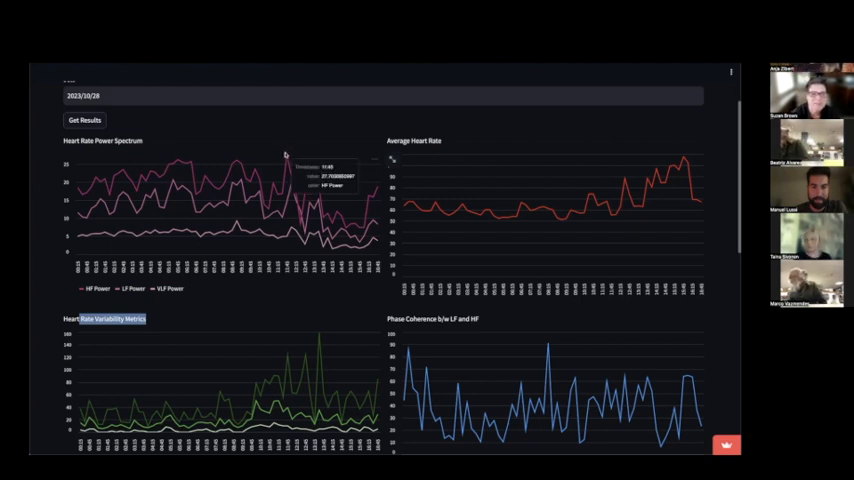
mouse_move(288, 152)
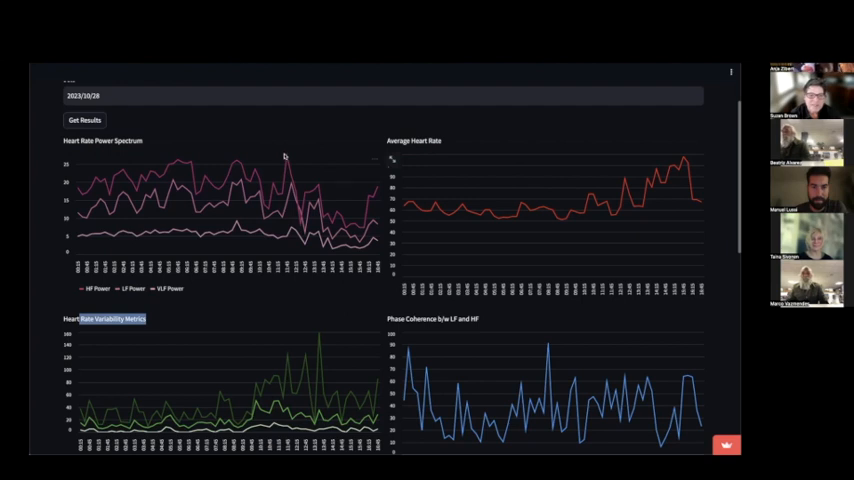
mouse_move(284, 156)
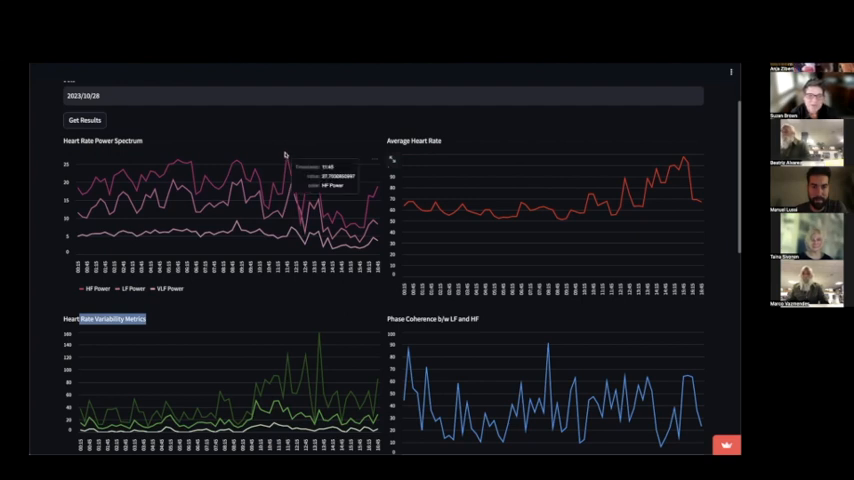
mouse_move(292, 156)
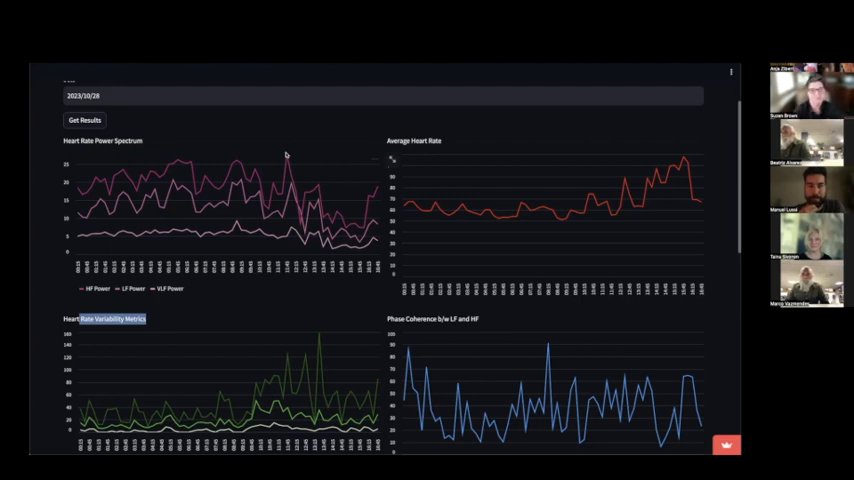
mouse_move(292, 168)
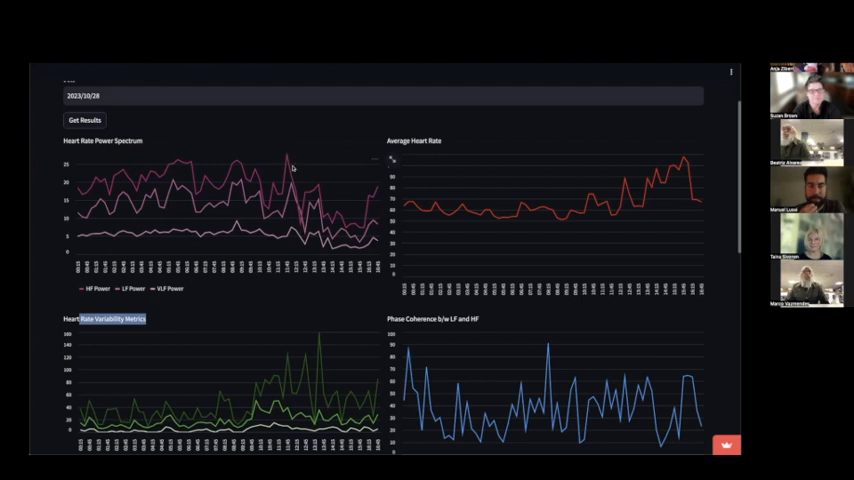
mouse_move(286, 152)
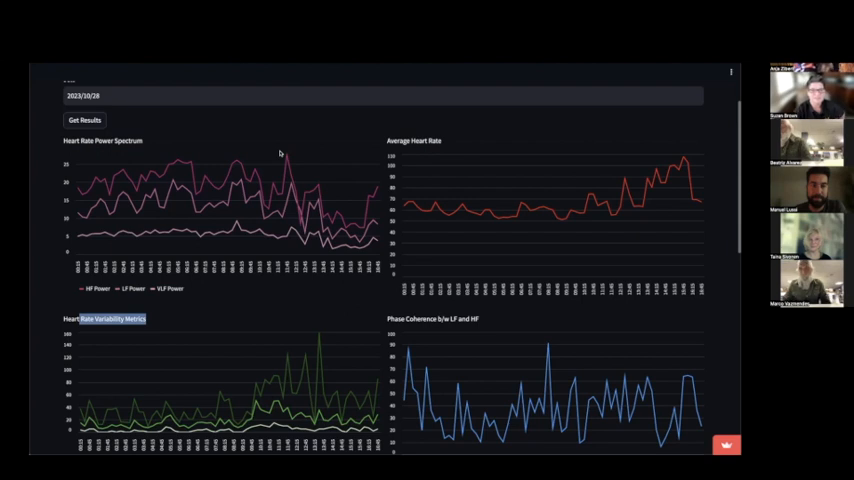
mouse_move(372, 170)
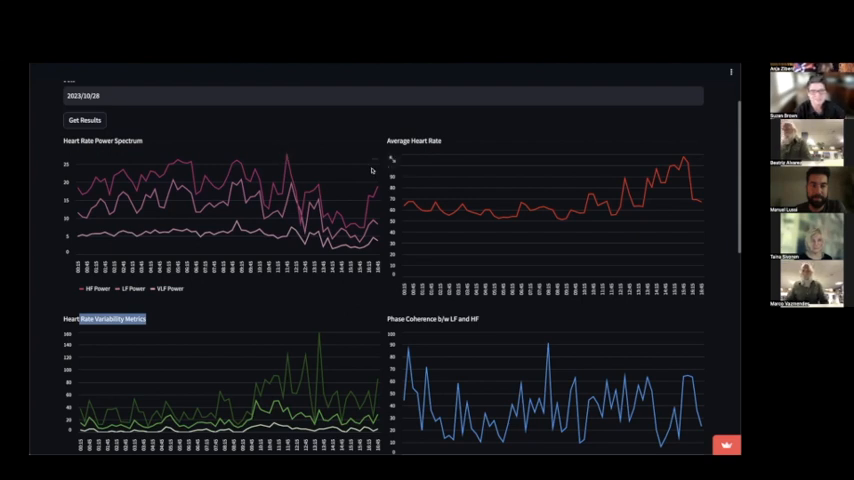
mouse_move(384, 304)
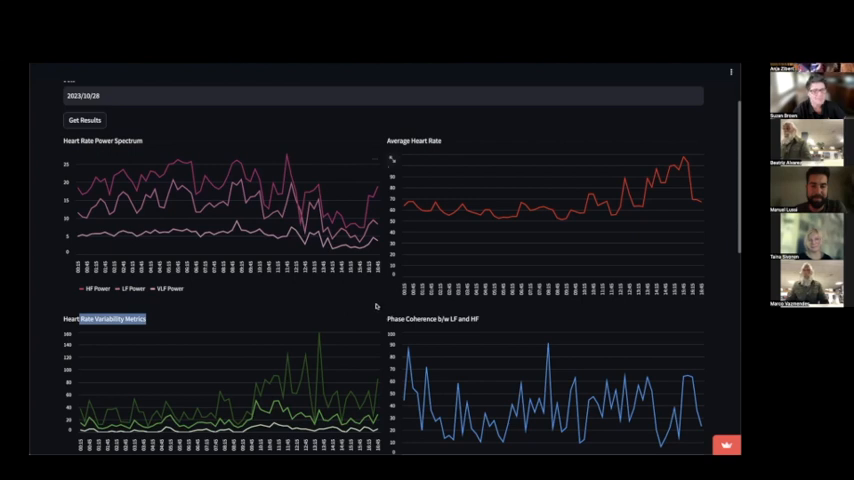
mouse_move(332, 330)
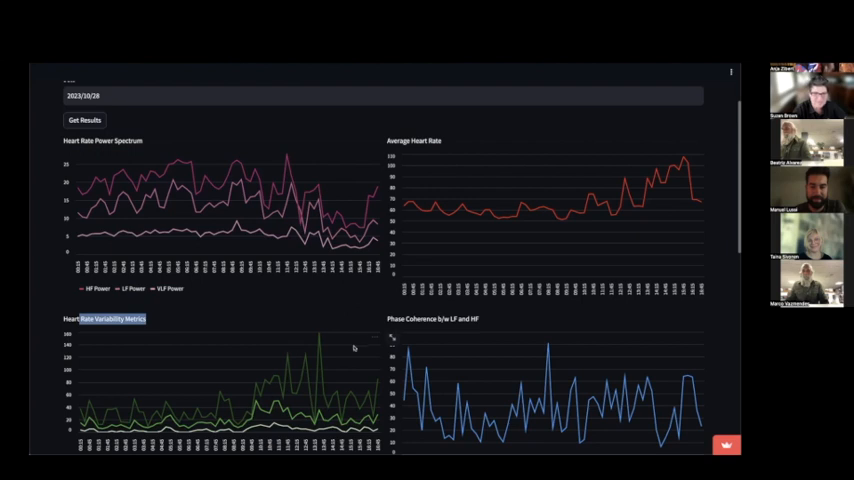
mouse_move(364, 316)
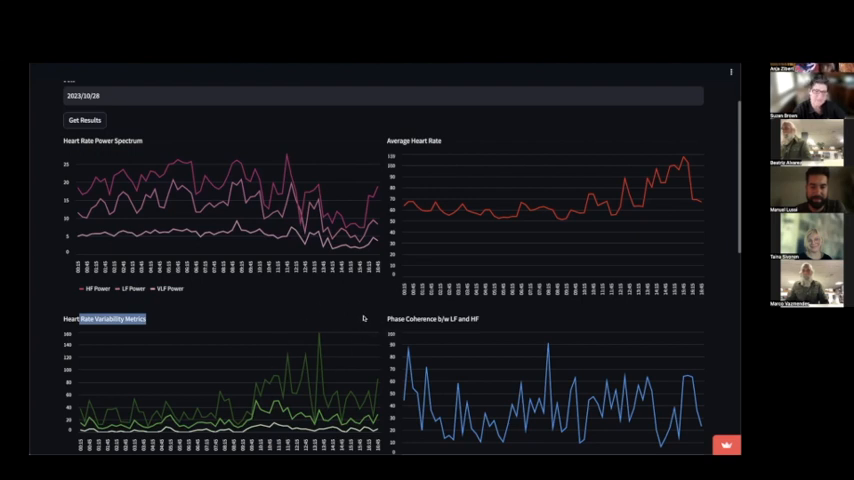
mouse_move(320, 320)
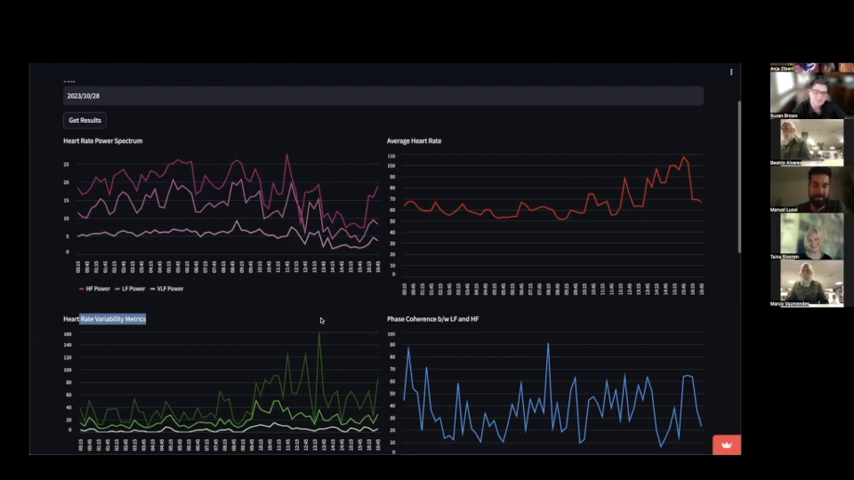
mouse_move(304, 352)
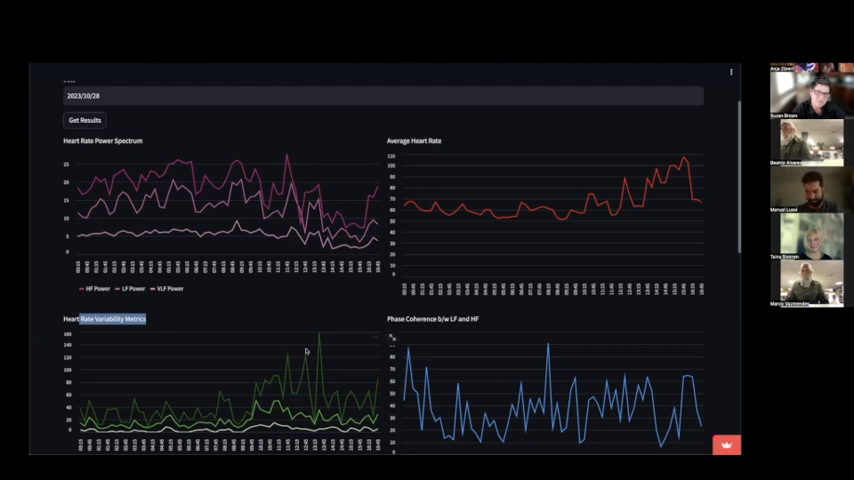